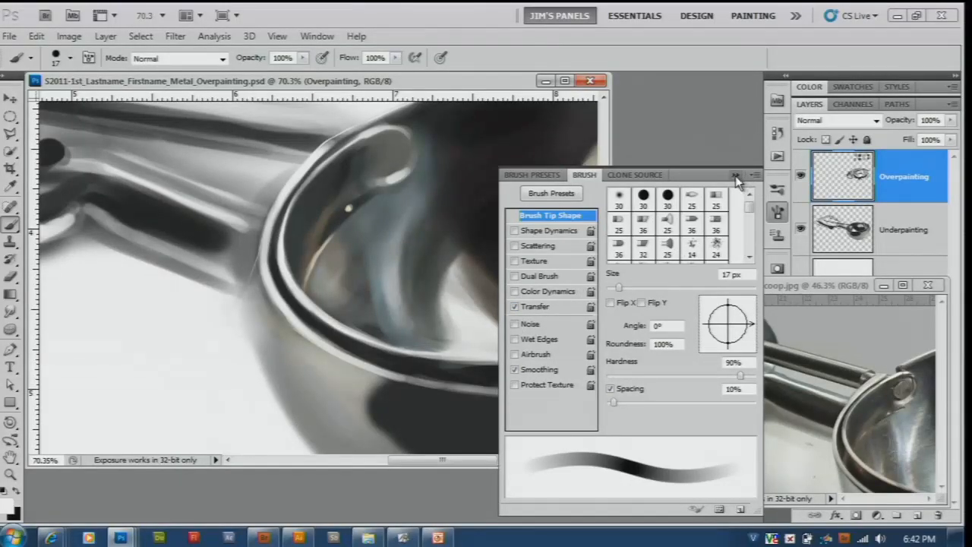
# Step: Collapse the Brush panel to bring the scoop reference photo into view
pyautogui.click(735, 175)
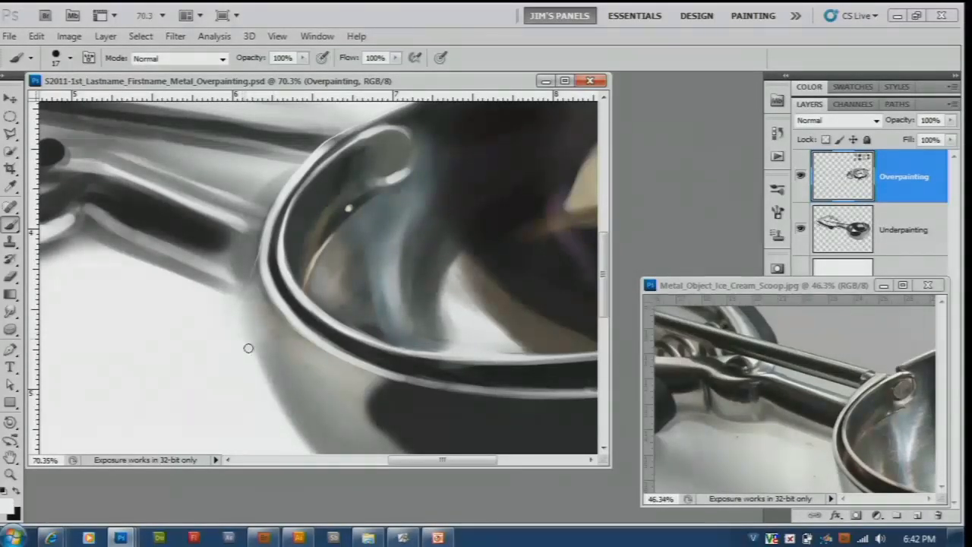
# Step: Paint a crisper dark lower edge along the handle where it meets the bowl rim
pyautogui.moveTo(249, 348); pyautogui.dragTo(256, 330)
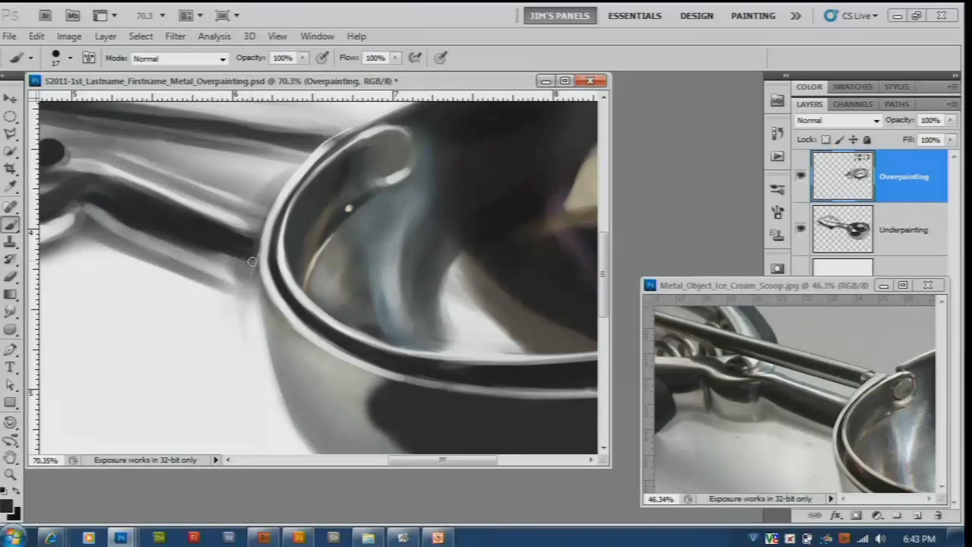
pyautogui.moveTo(253, 261); pyautogui.dragTo(169, 234)
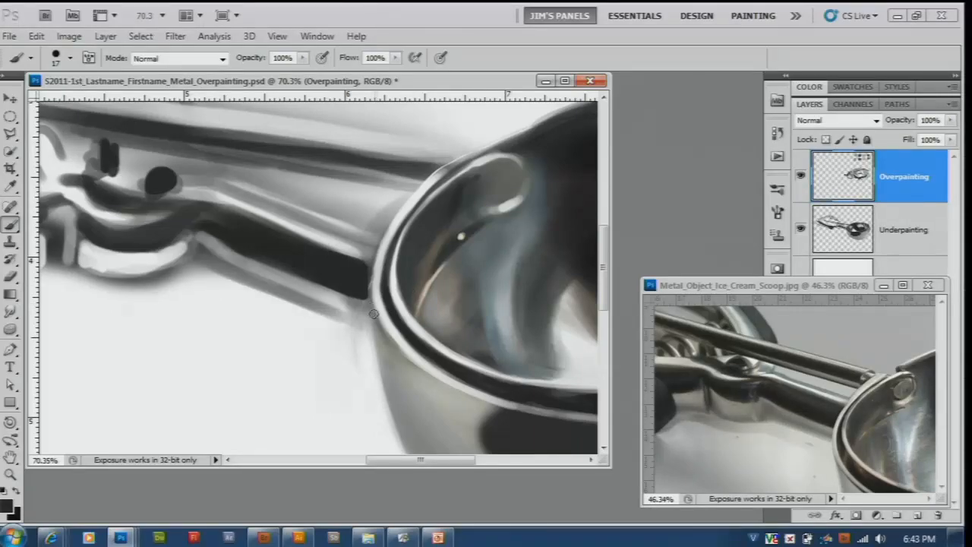
pyautogui.moveTo(753, 410)
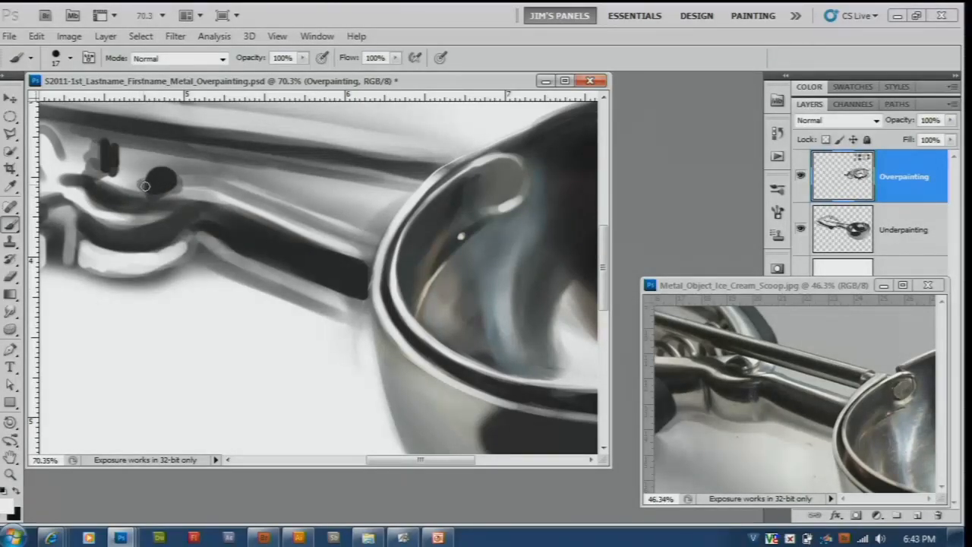
# Step: Paint the handle joint's rivet with a lighter metallic highlight ring
pyautogui.moveTo(151, 178); pyautogui.dragTo(148, 174)
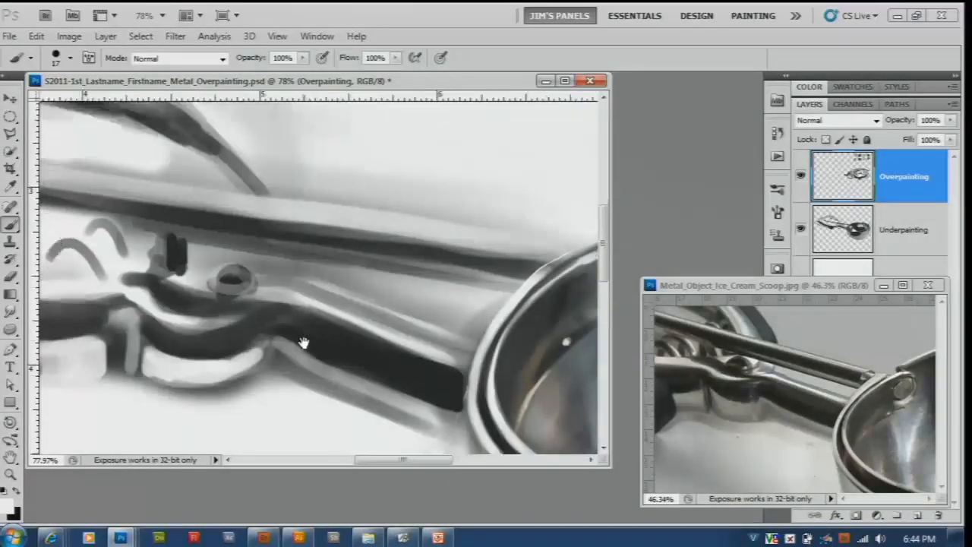
pyautogui.moveTo(304, 342); pyautogui.dragTo(272, 296)
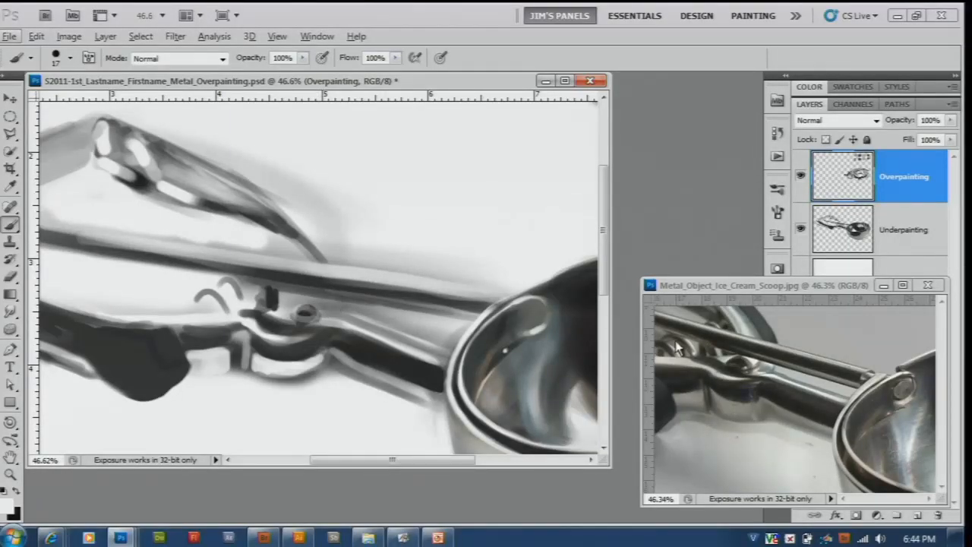
pyautogui.moveTo(751, 396)
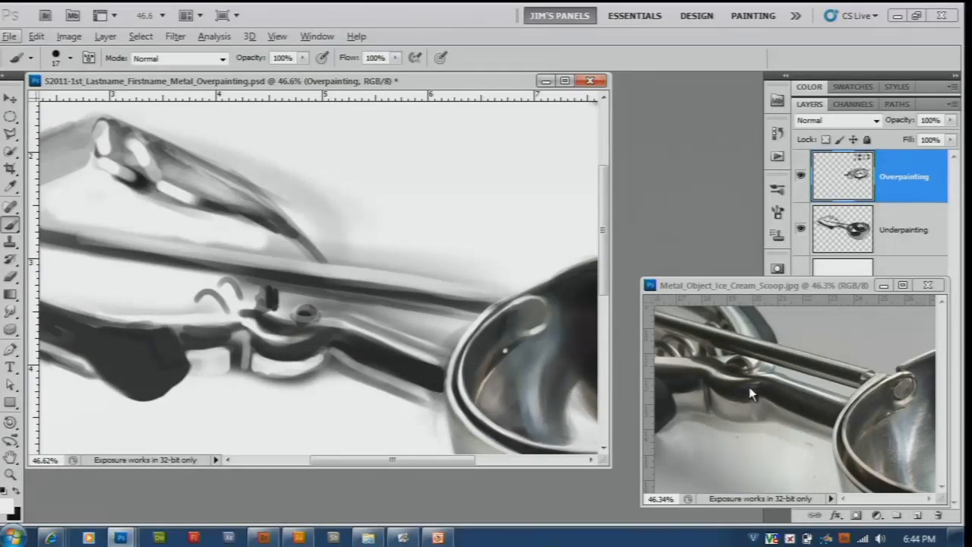